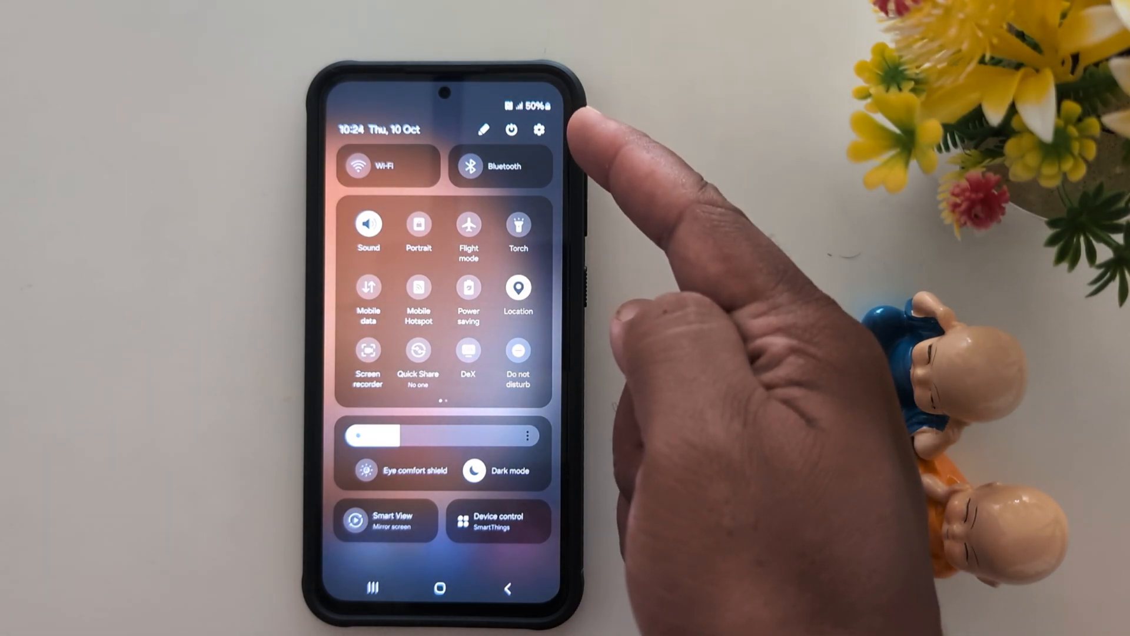
Open Settings from the quick panel gear and scroll its category list
left_click(539, 130)
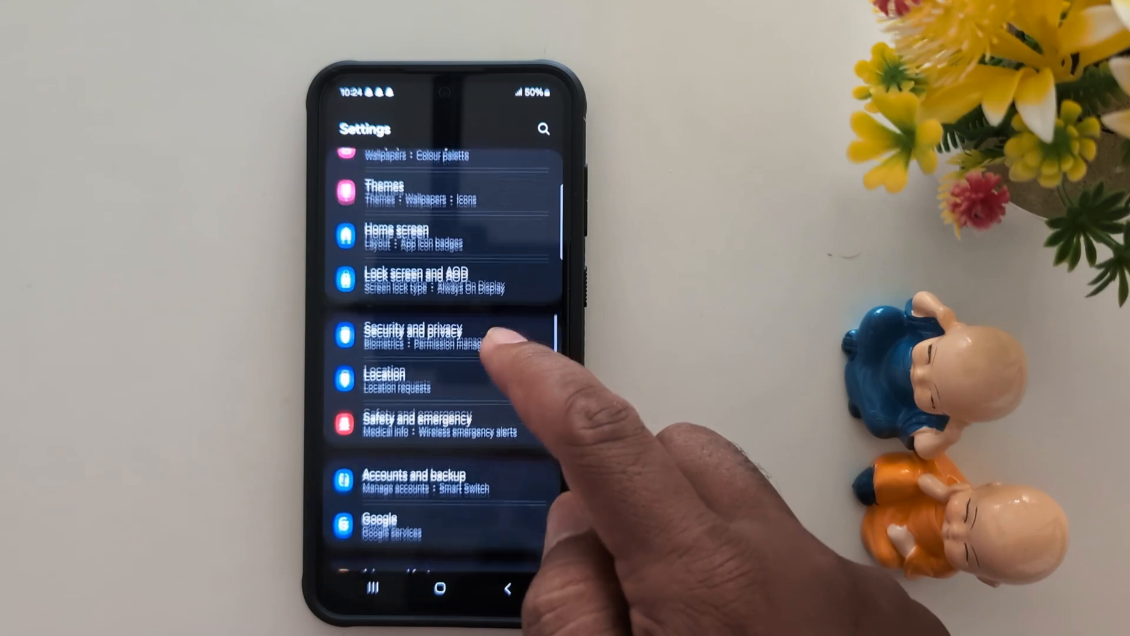
scroll("up", 3)
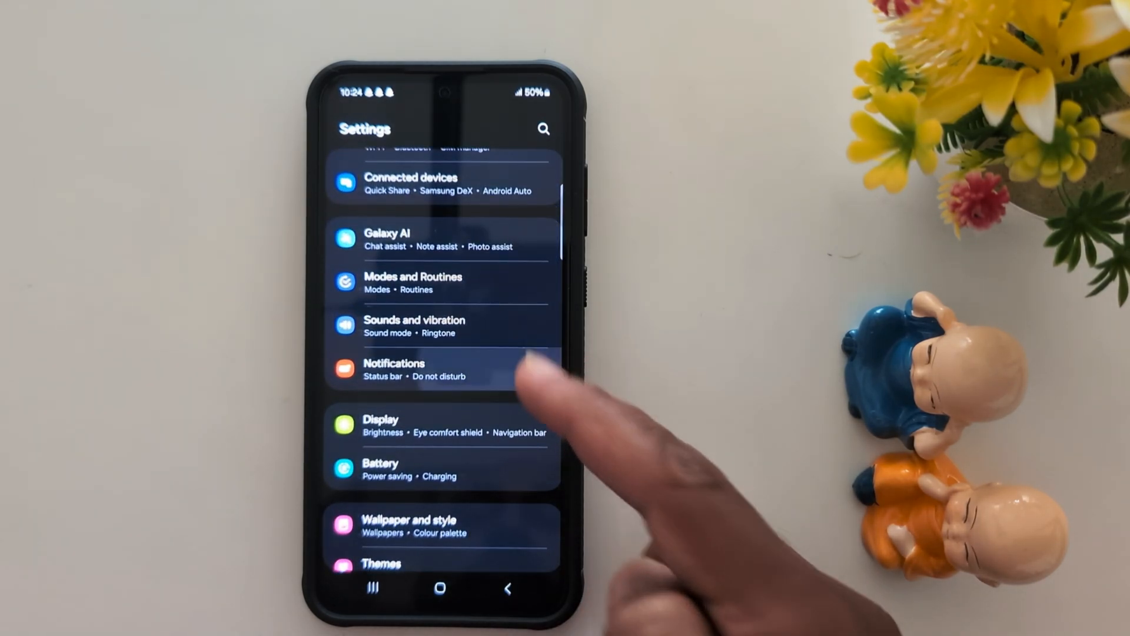
Go to Notifications, then its Advanced settings page
left_click(395, 369)
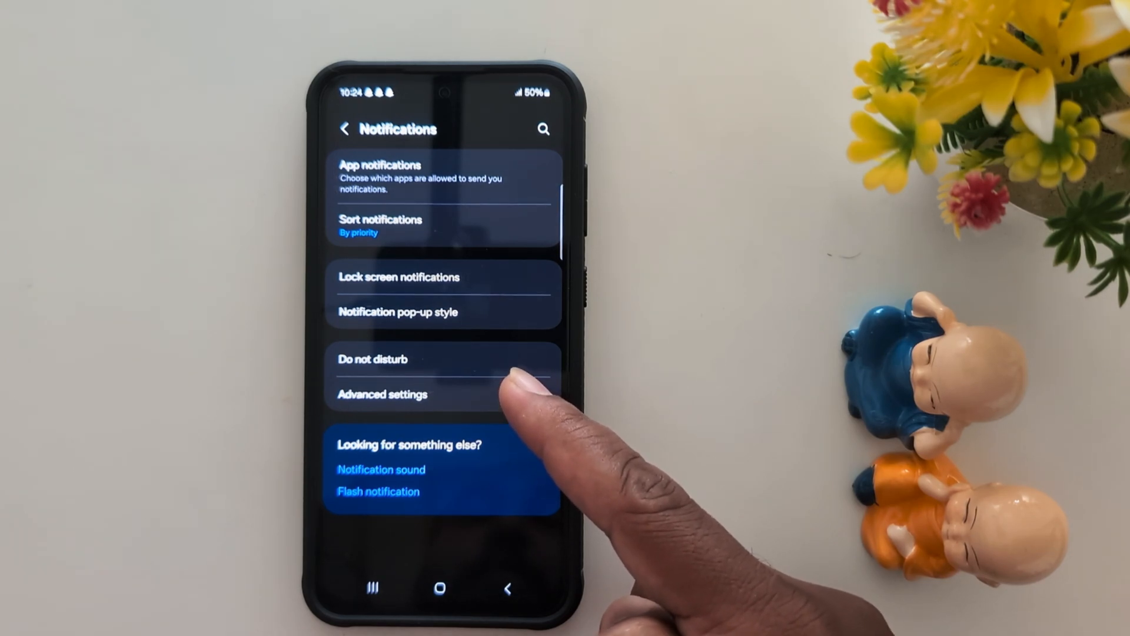
left_click(382, 395)
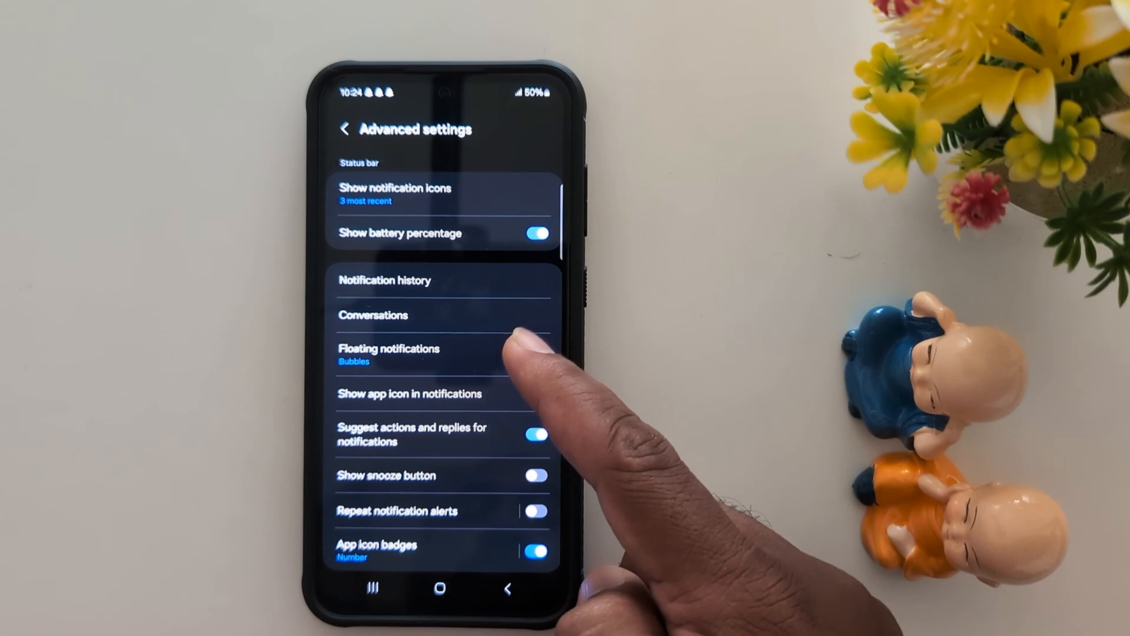
Open Floating notifications and choose Smart pop-up view instead of Bubbles
left_click(537, 394)
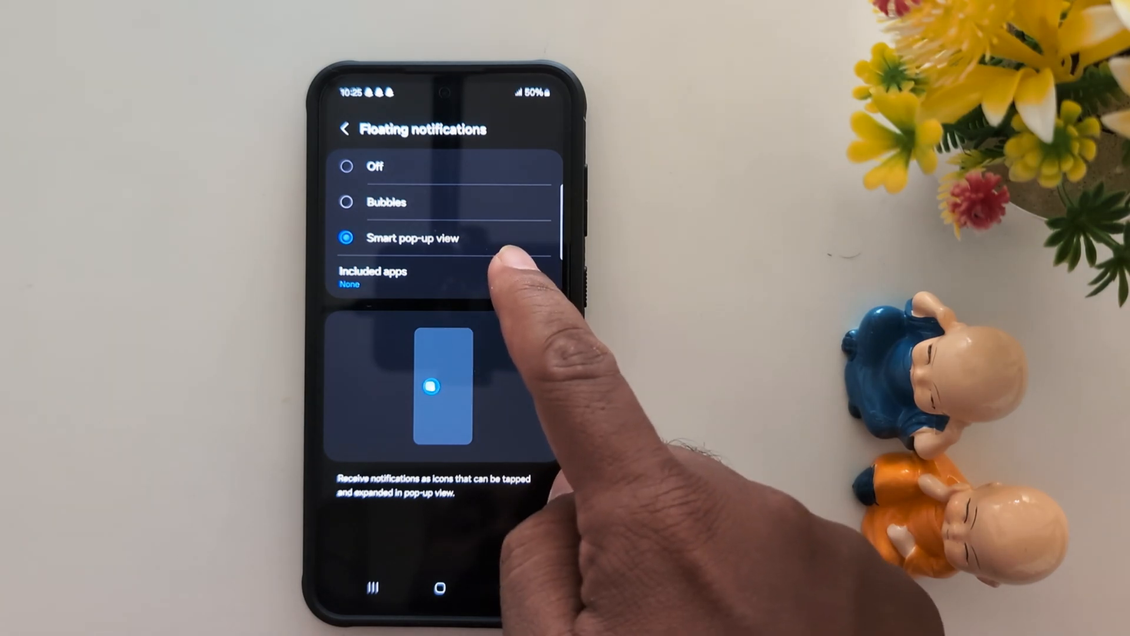
View the Smart pop-up view included apps list, with all app switches off
left_click(371, 278)
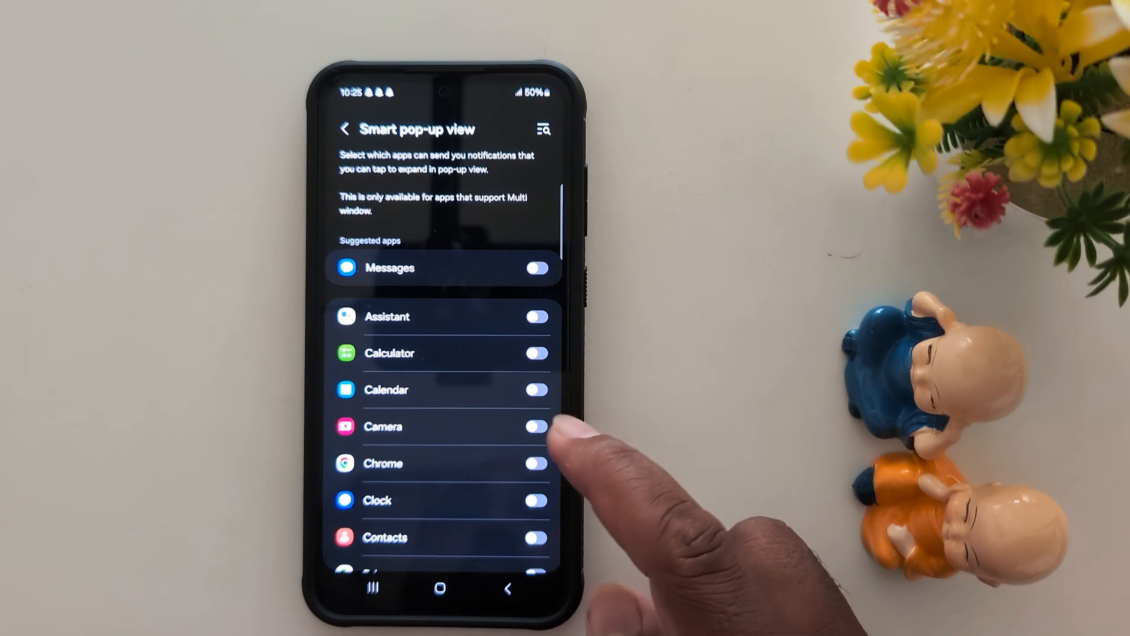
mouse_move(537, 389)
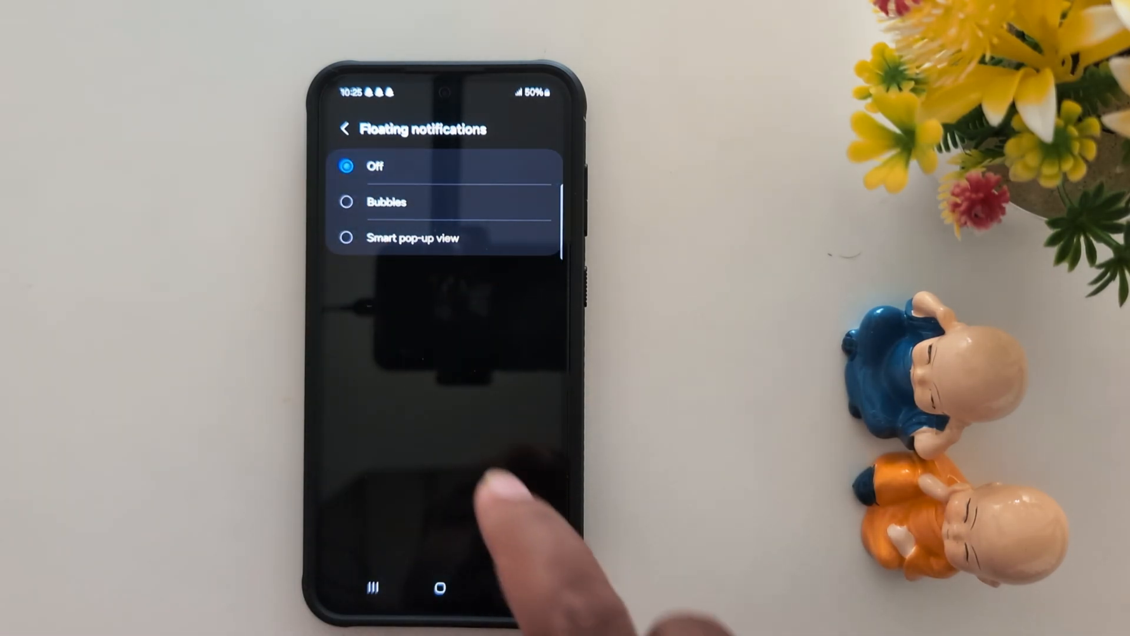
Set floating notifications to Bubbles and go to the home screen
left_click(347, 202)
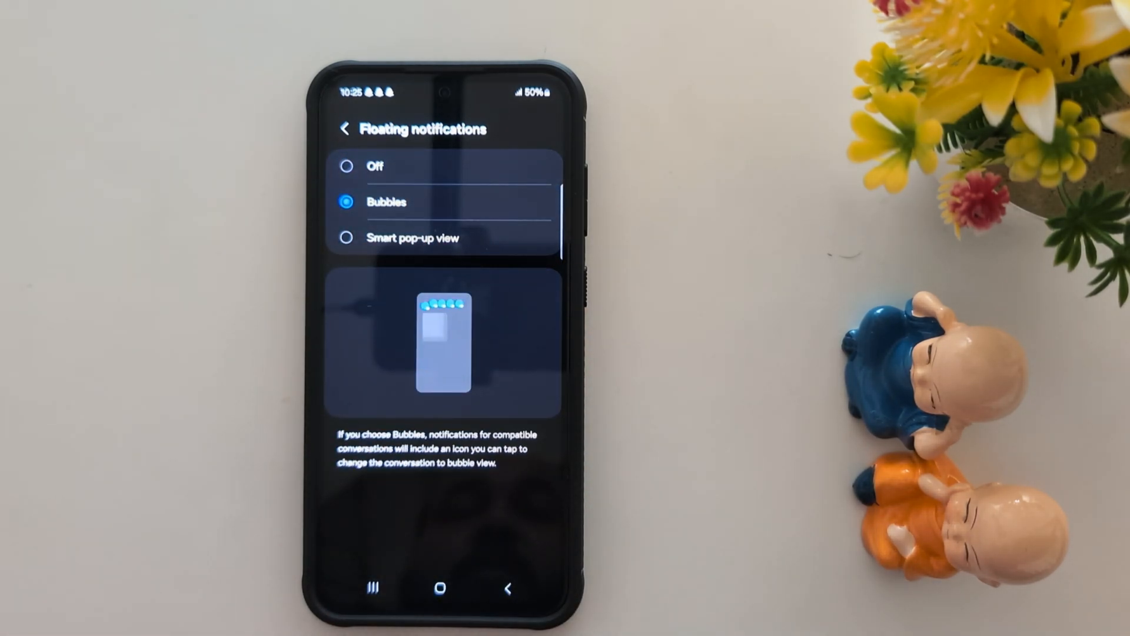
left_click(347, 238)
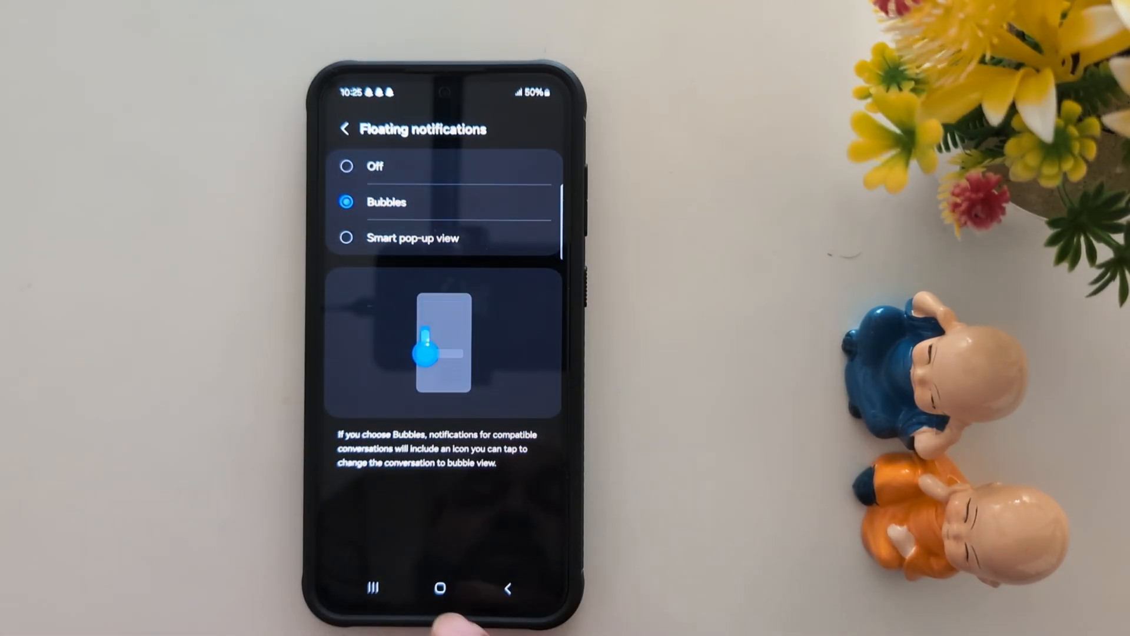
left_click(440, 588)
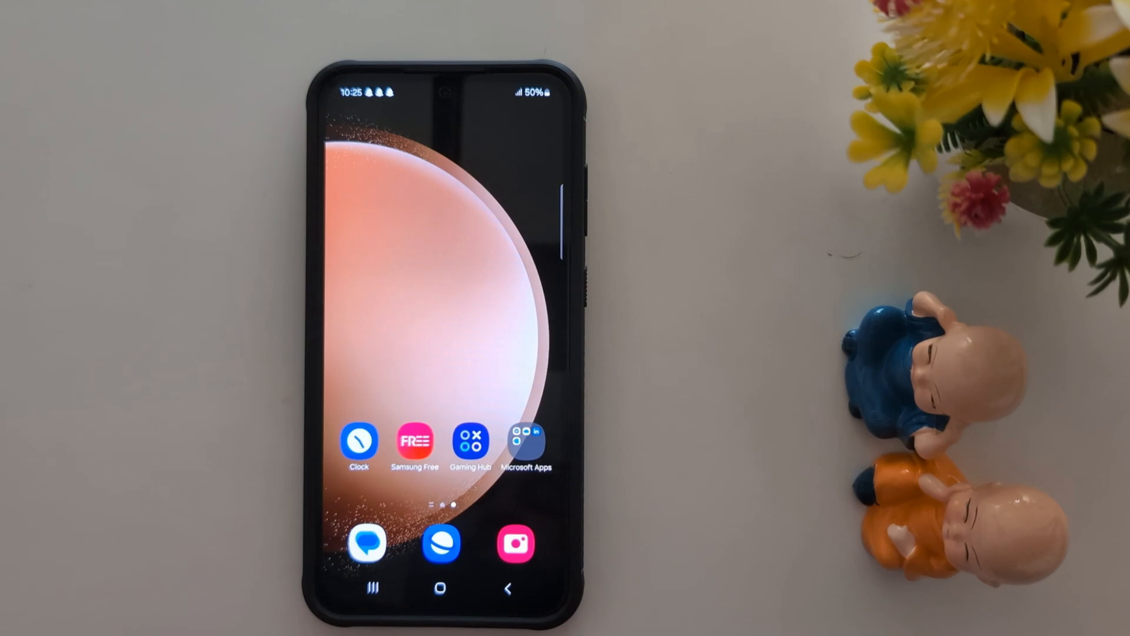